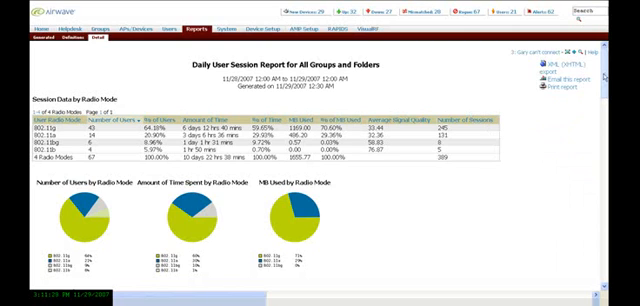
# Scroll through the Daily User Session Report before moving to the Daily Inventory Report
pyautogui.scroll(-3)
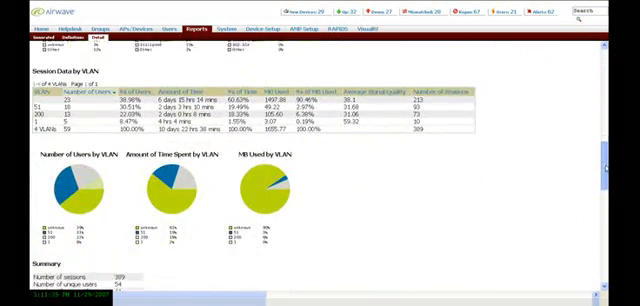
pyautogui.scroll(-3)
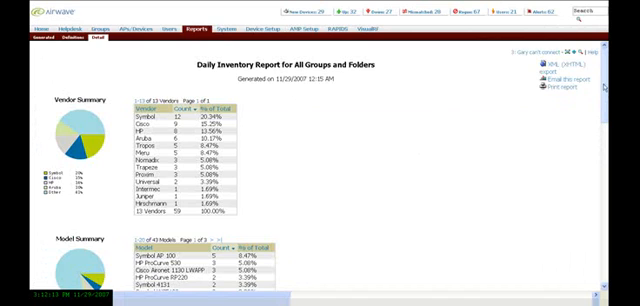
# Review the vendor, model and firmware version summaries of the inventory report
pyautogui.scroll(-3)
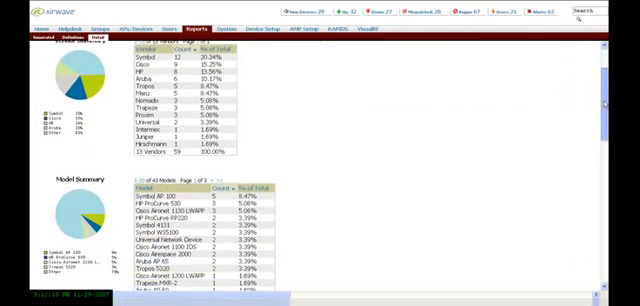
pyautogui.scroll(-3)
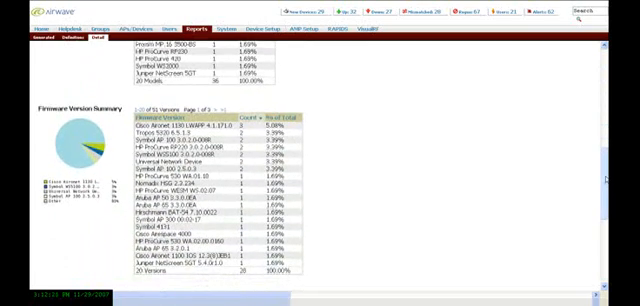
pyautogui.scroll(-3)
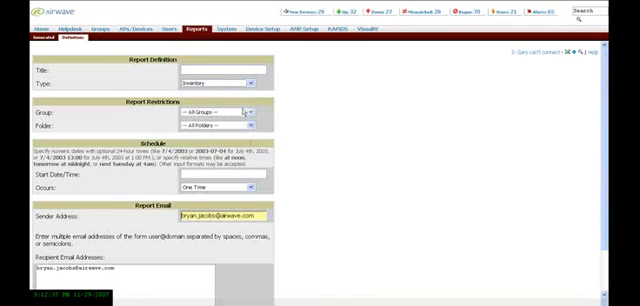
# Restrict the report to 'Use selected groups' and reveal the Schedule and Email sections
pyautogui.click(250, 108)
pyautogui.write('2p')
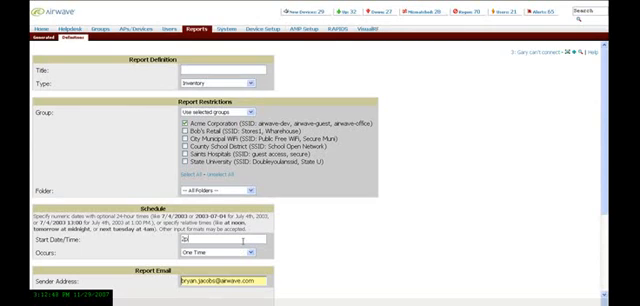
pyautogui.click(224, 232)
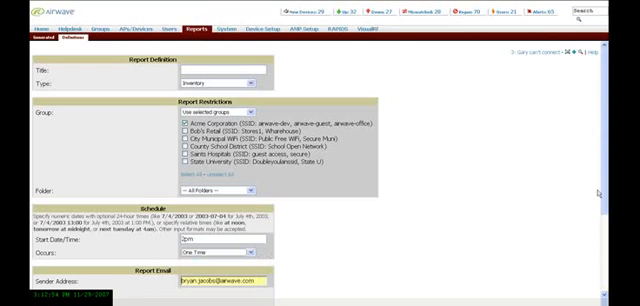
pyautogui.scroll(-3)
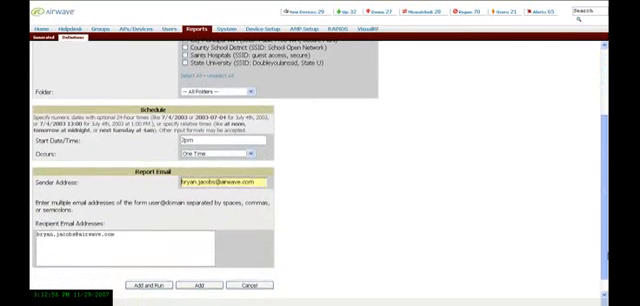